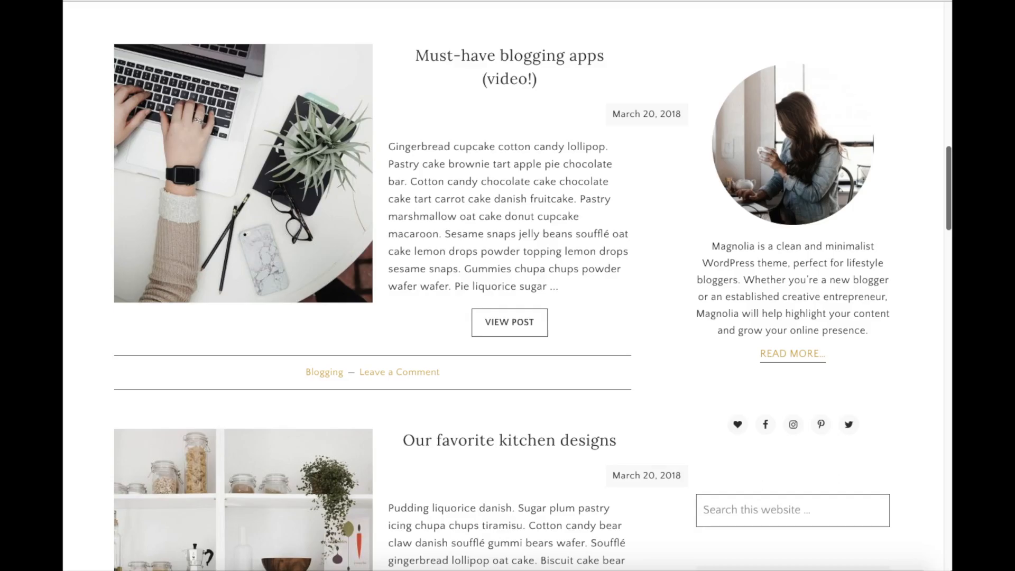
View the Bluehost hosting landing page advertising $2.95/month plans.
scroll("up", 3)
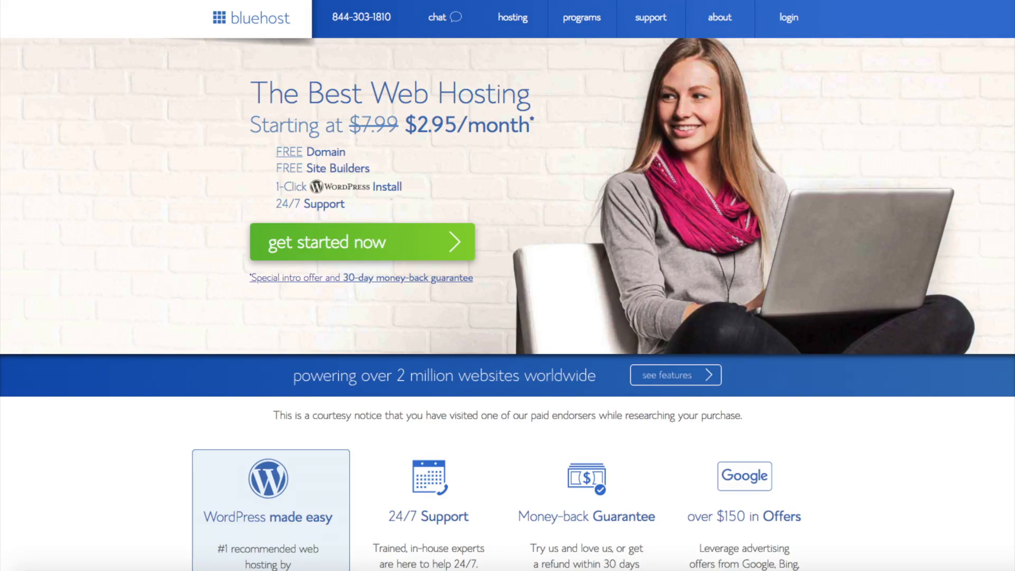
Start hosting sign-up and choose to register a new free domain for the blog.
left_click(361, 241)
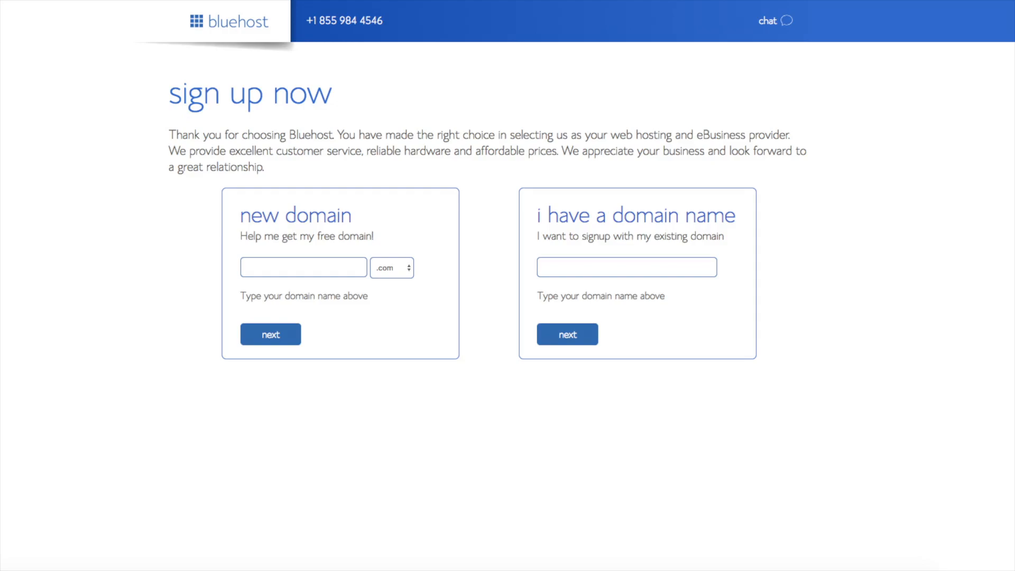
left_click(391, 268)
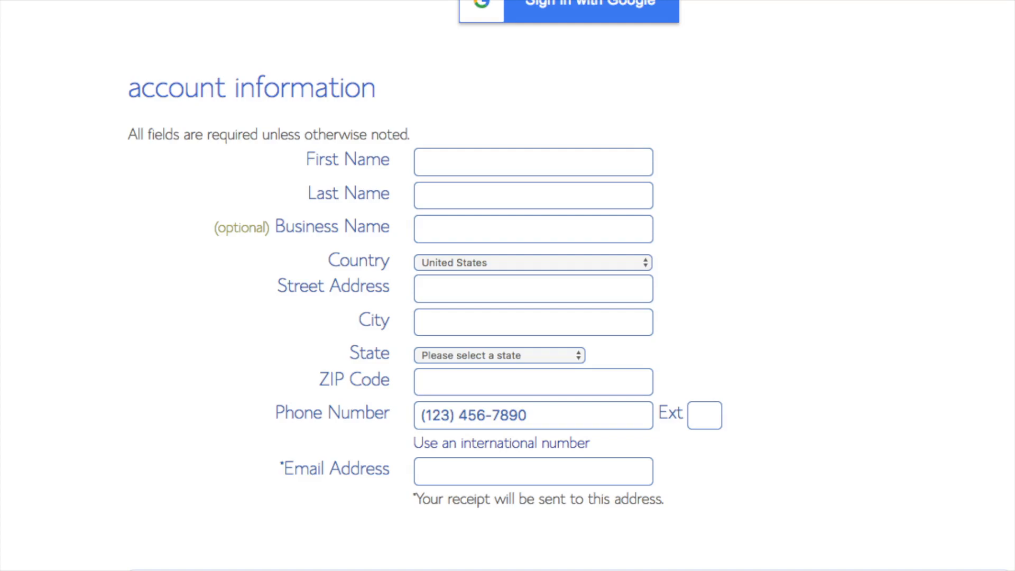
Review package extras, keeping only Domain Privacy Protection for a $118.08 total.
scroll("down", 3)
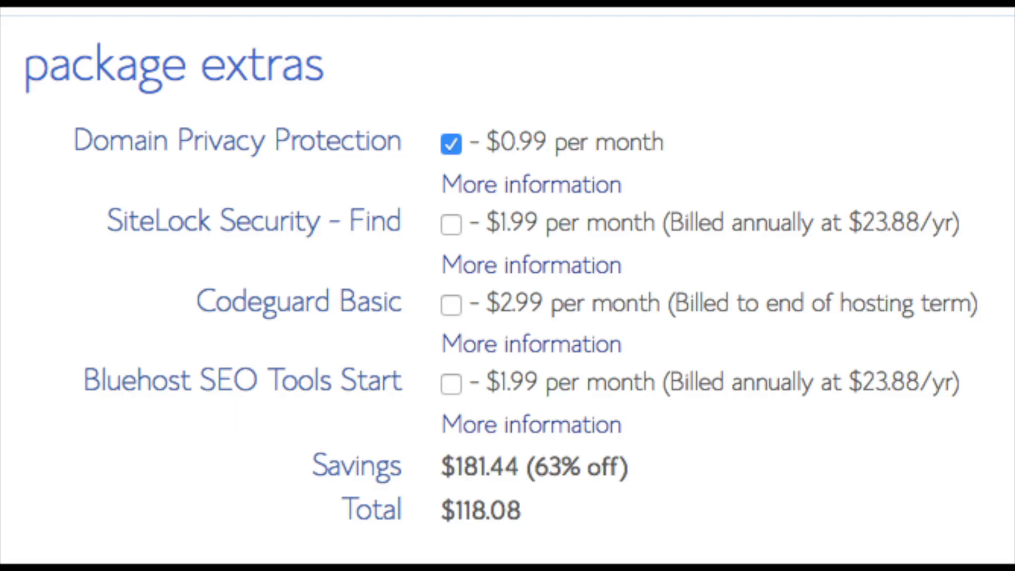
Read the SEO Tools extra's details, then dismiss the description popup.
left_click(530, 184)
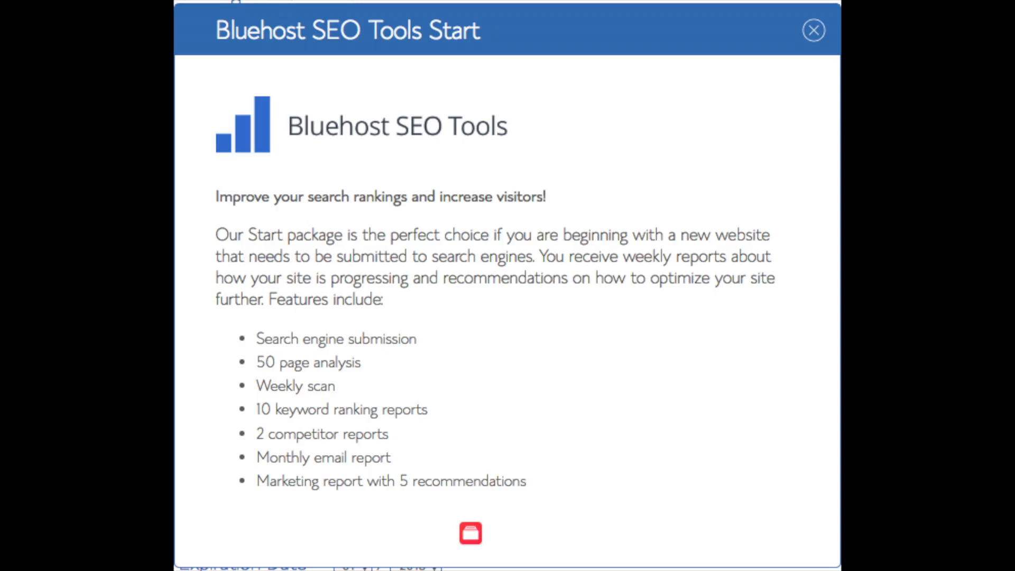
left_click(814, 30)
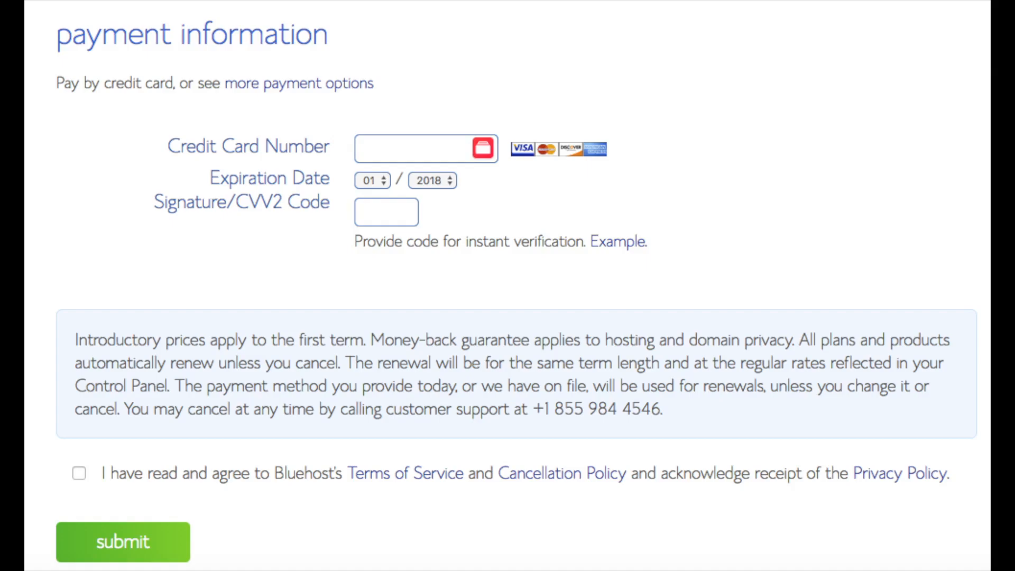
Submit payment, create and confirm the account password with the agreement ticked.
left_click(123, 541)
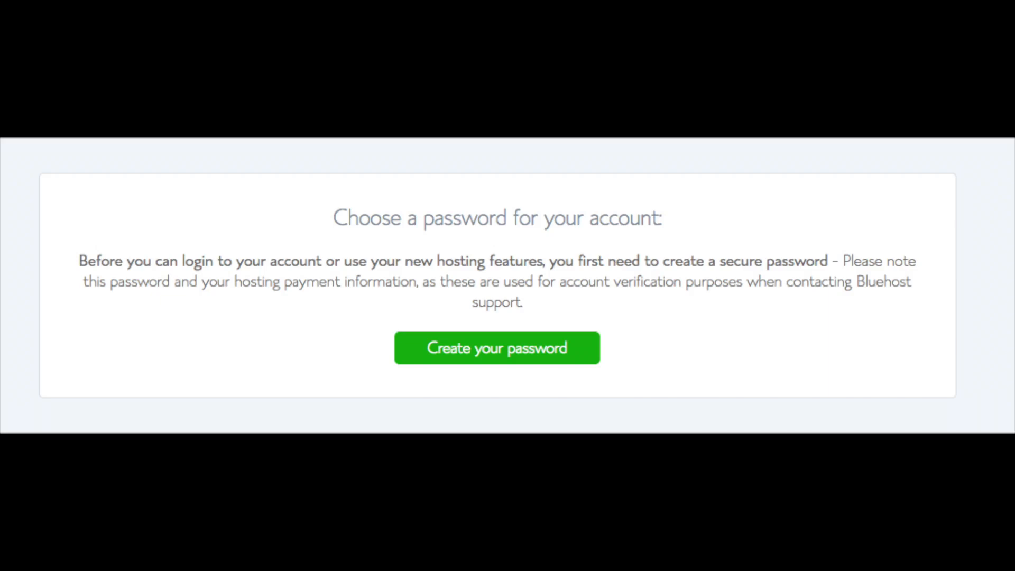
left_click(496, 347)
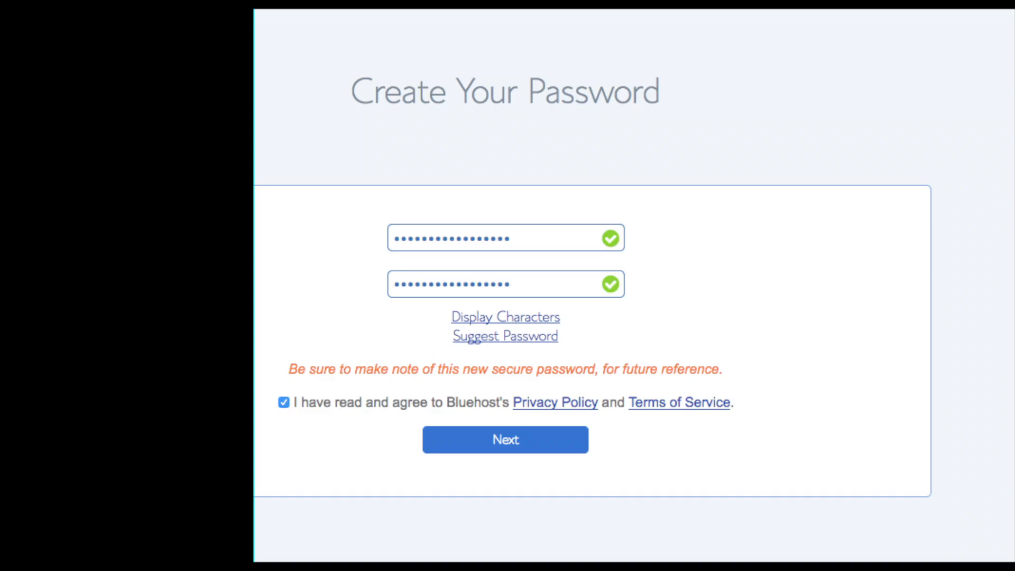
left_click(506, 439)
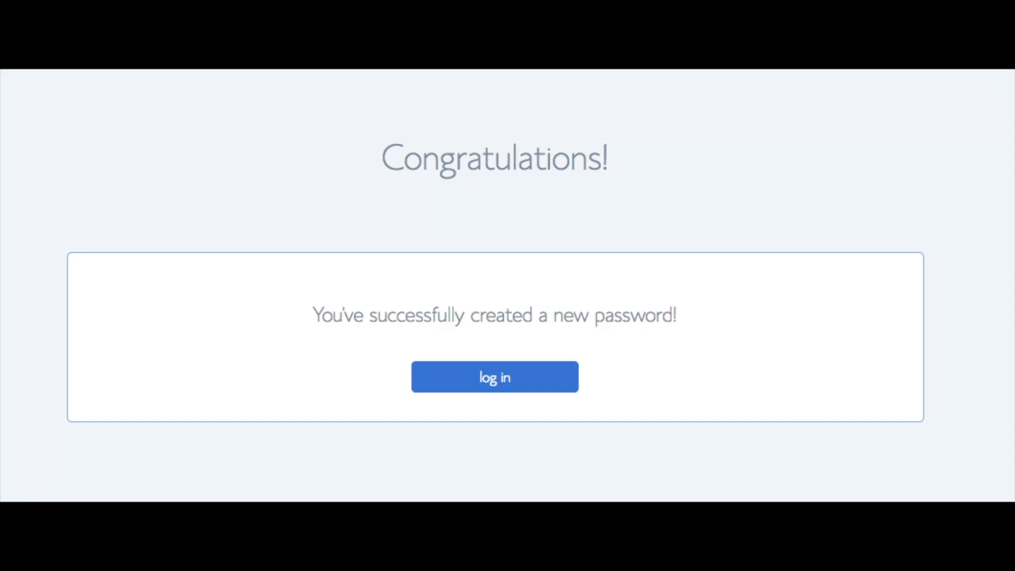
Log in to the new Bluehost account and start building the WordPress site.
left_click(494, 377)
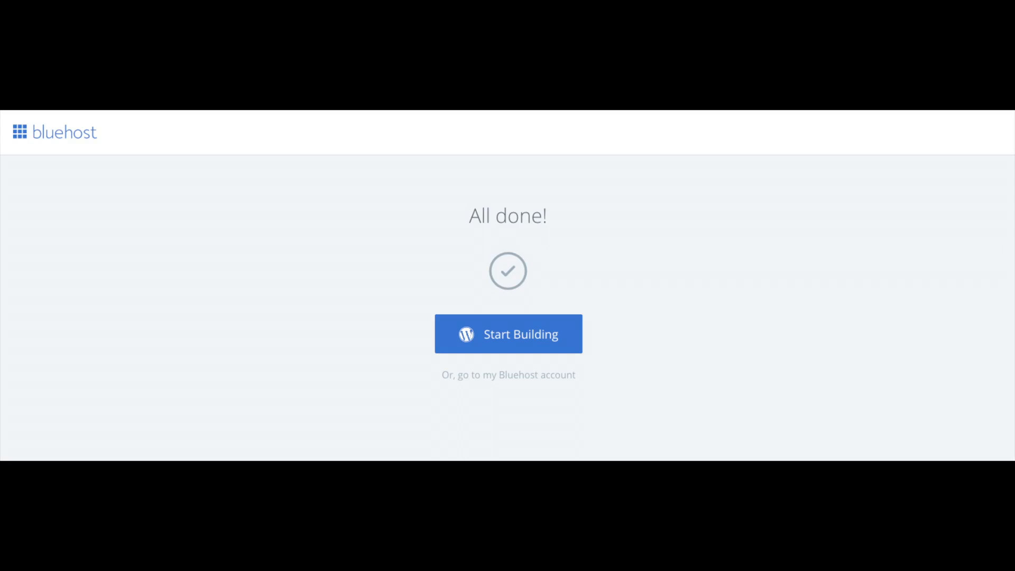
left_click(507, 333)
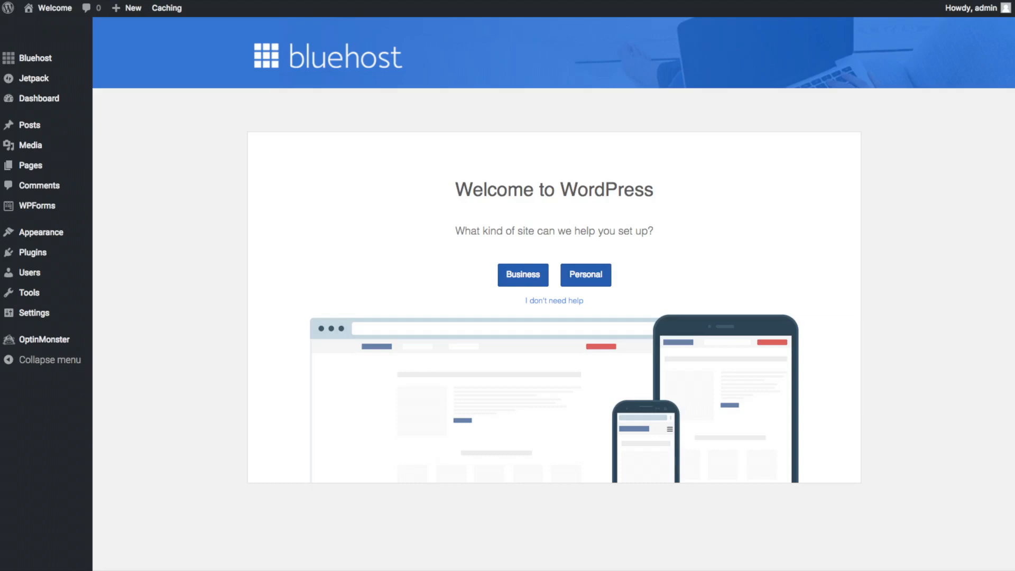
Skip the guided setup via 'I don't need help' to reach the dashboard.
left_click(36, 57)
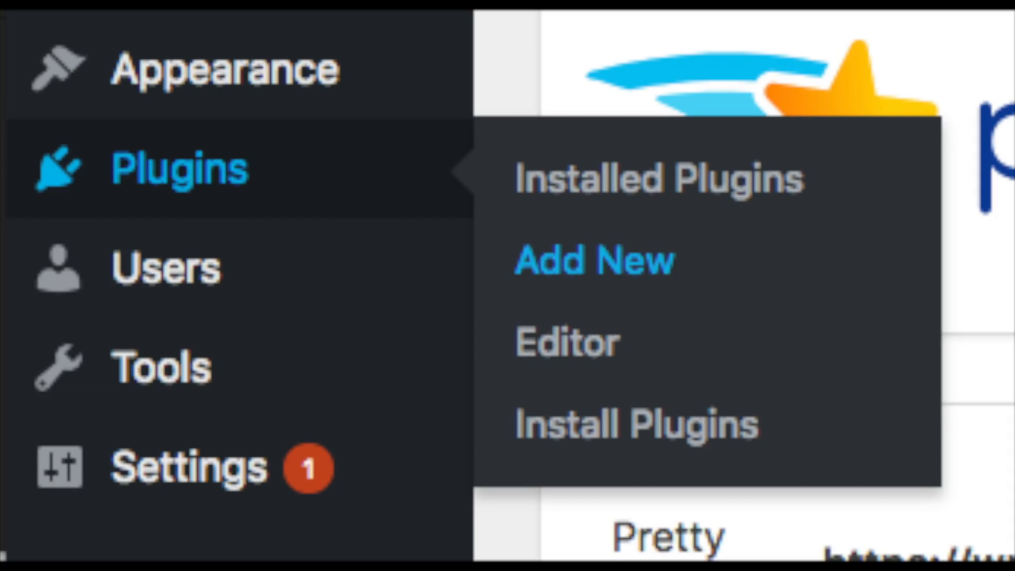
Glance at adding new plugins, then go to Appearance themes and the Add Themes gallery.
left_click(592, 261)
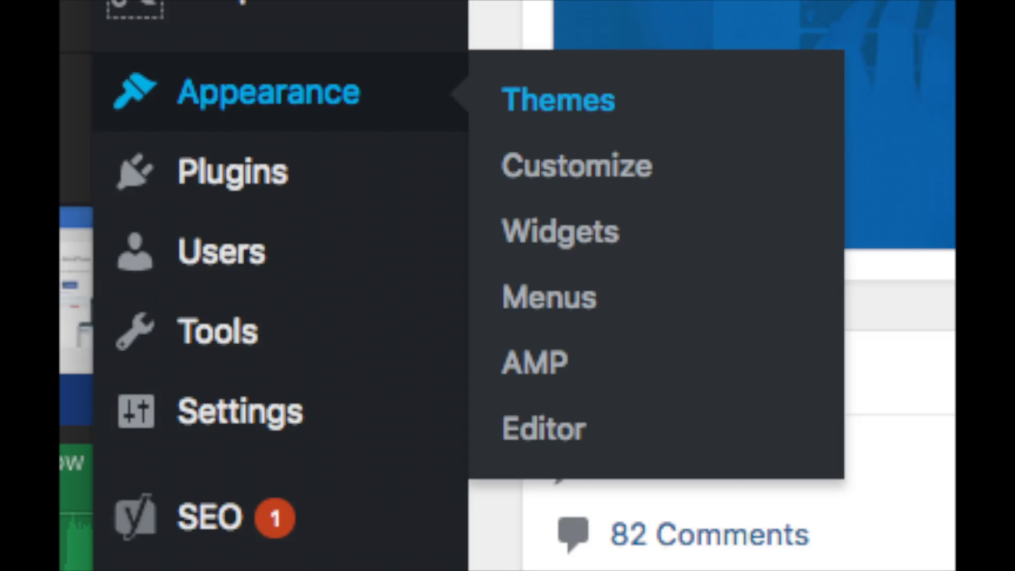
left_click(557, 99)
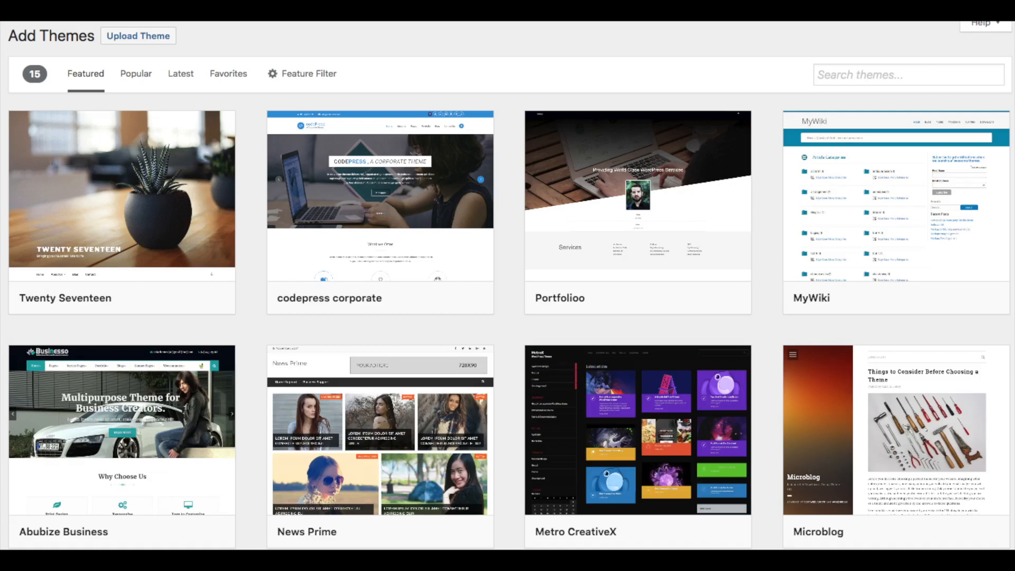
Install the codepress corporate theme and activate it as the site theme.
left_click(135, 67)
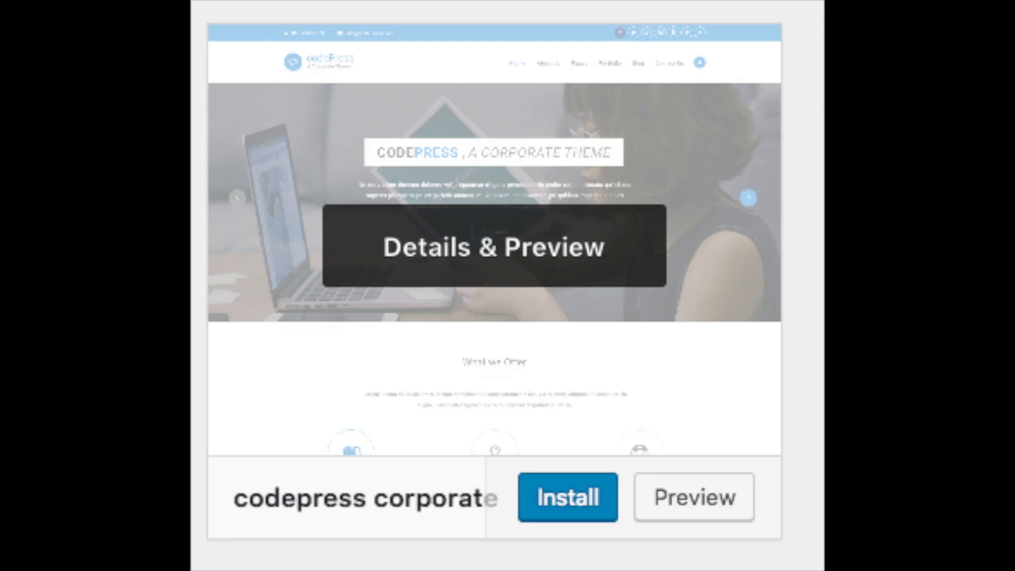
left_click(566, 496)
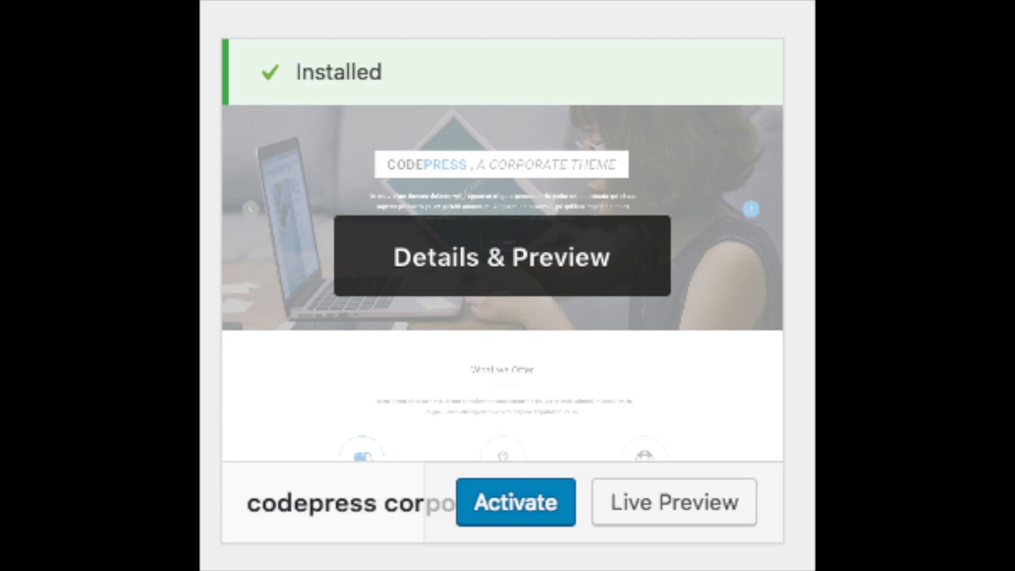
left_click(515, 501)
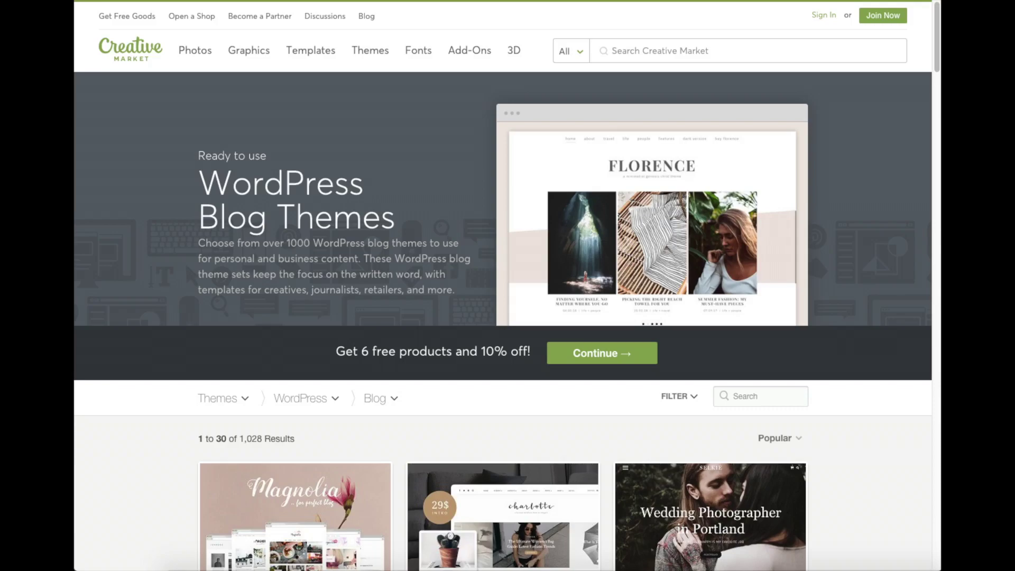
Open the Charlotte personal blog and shop theme listing and launch its live demo.
scroll("down", 3)
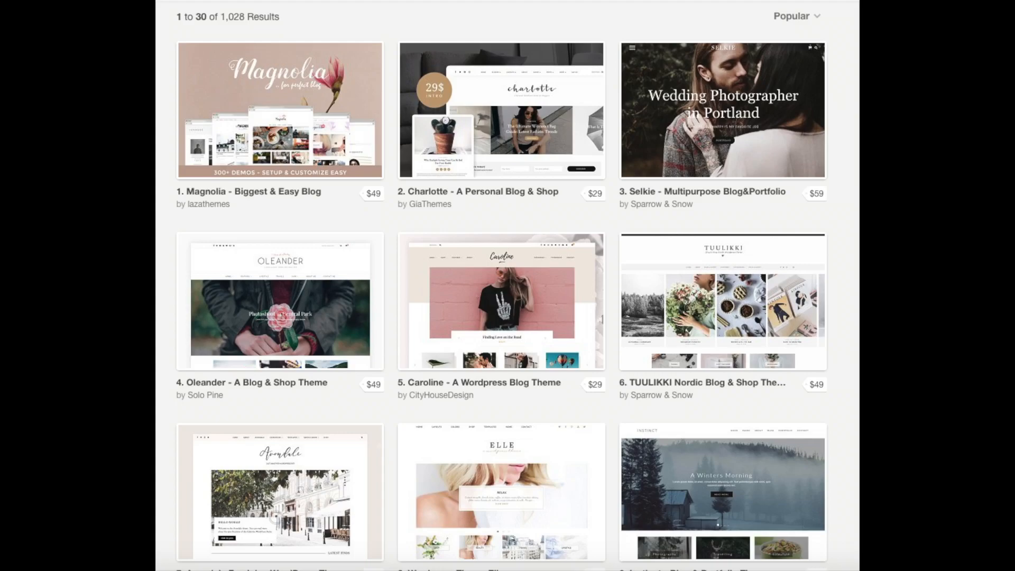
left_click(499, 110)
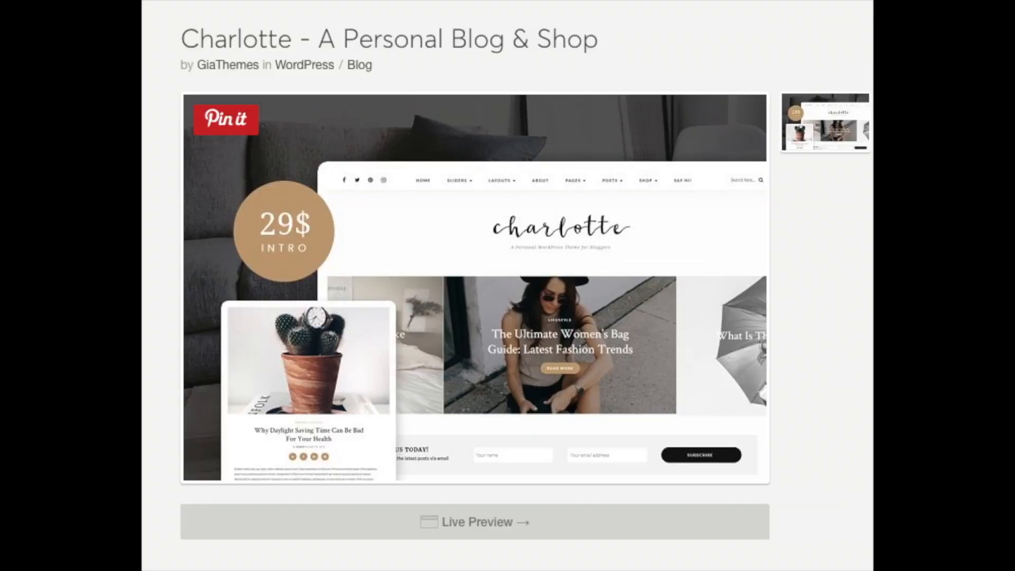
left_click(474, 521)
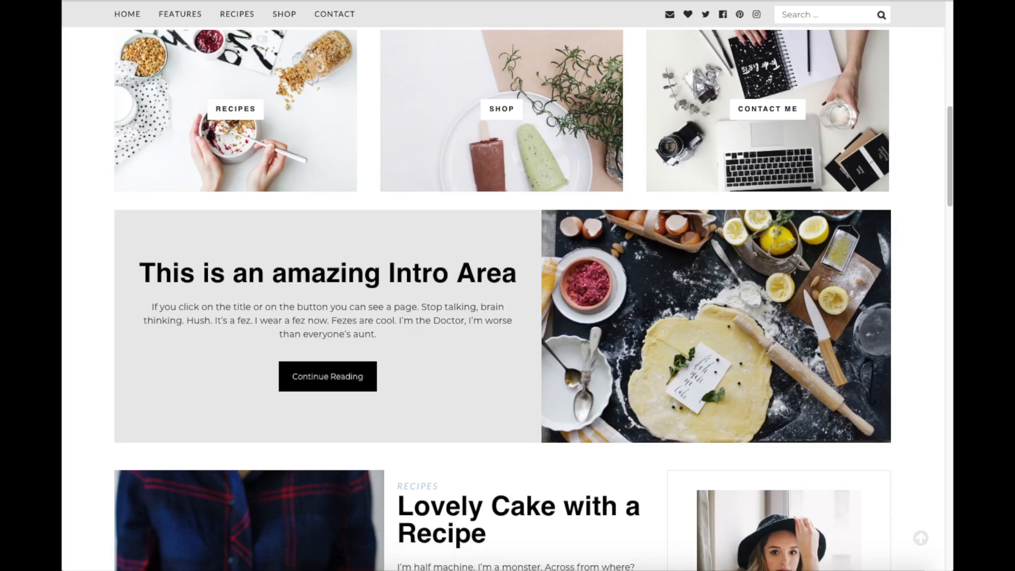